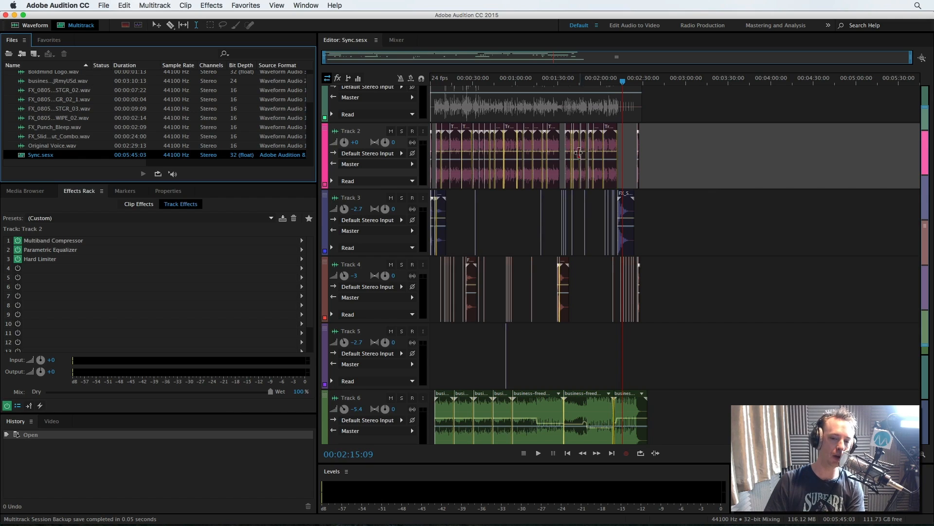
mouse_move(456, 298)
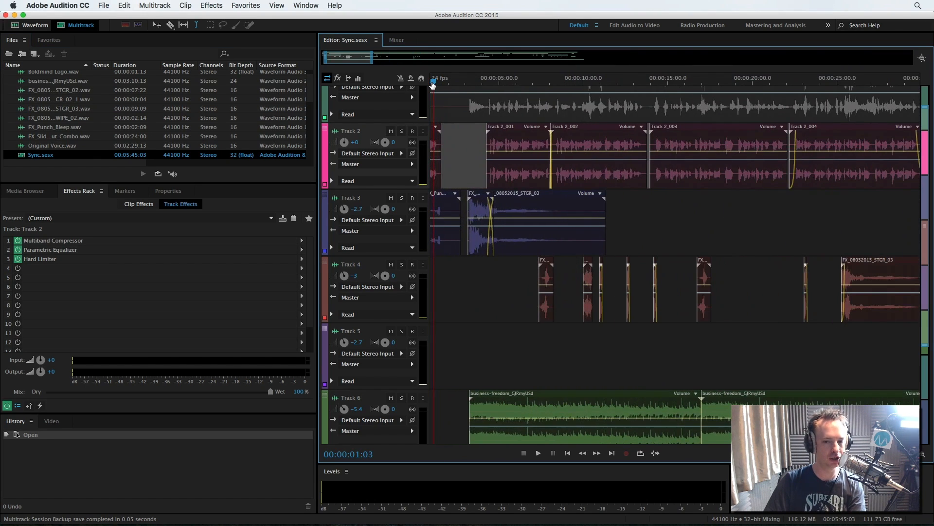
Play the opening of the Sync session, then head to the Multitrack menu for the mixdown
left_click(537, 453)
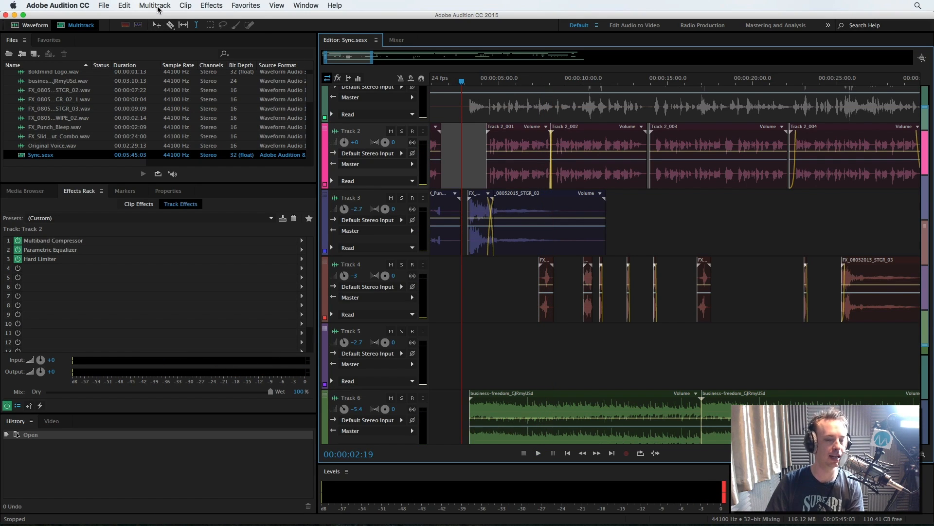
left_click(154, 6)
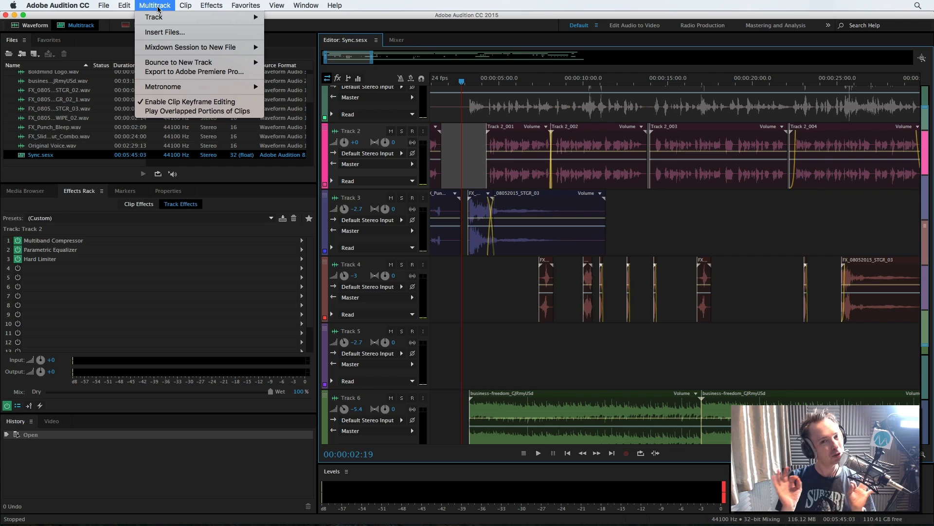
mouse_move(191, 47)
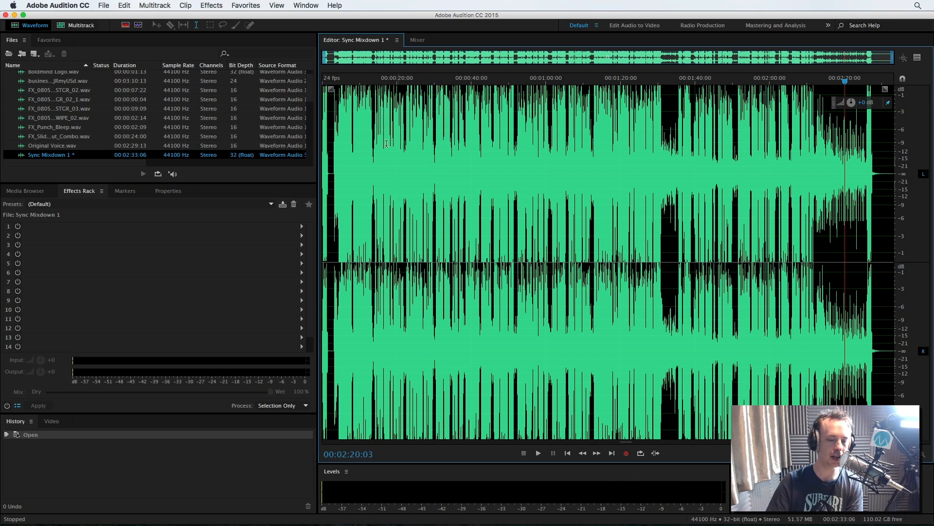
left_click(330, 83)
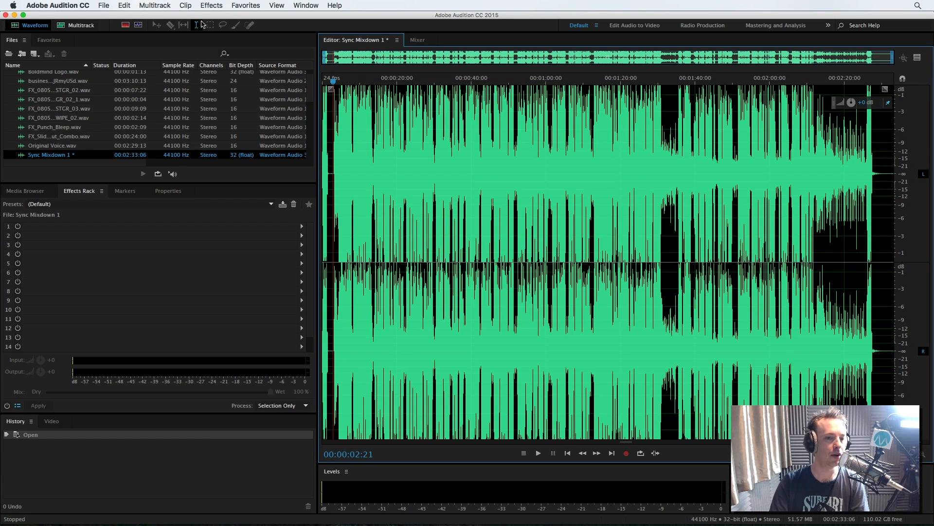
Bring up the Effects menu to reach the Mastering effect for Sync Mixdown 1
left_click(210, 5)
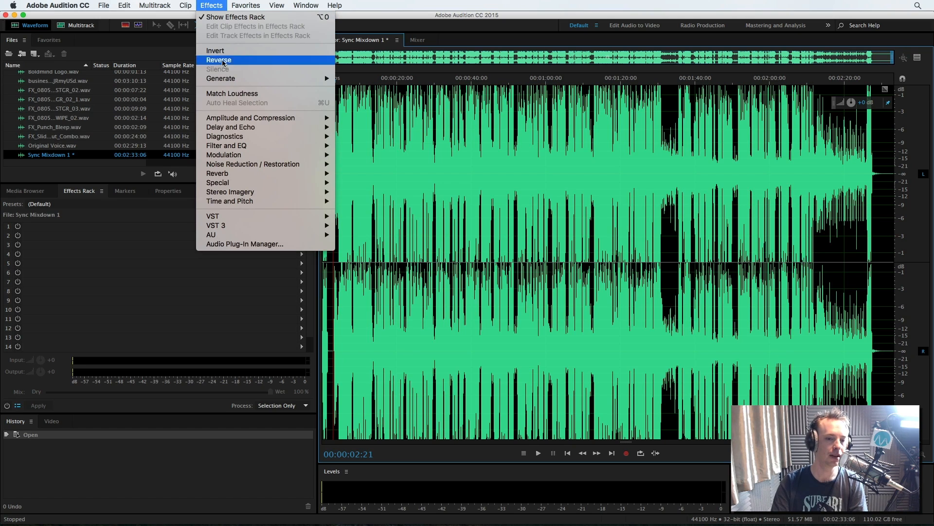
mouse_move(218, 183)
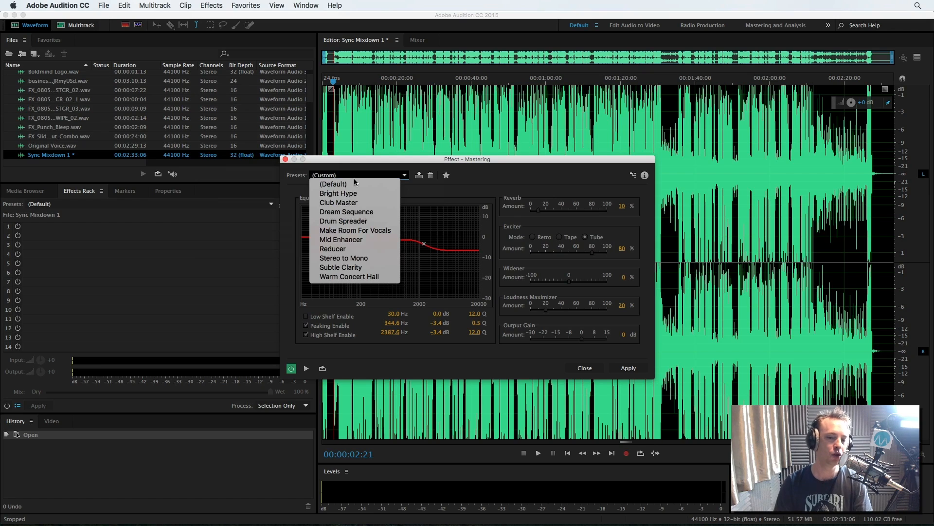
mouse_move(353, 183)
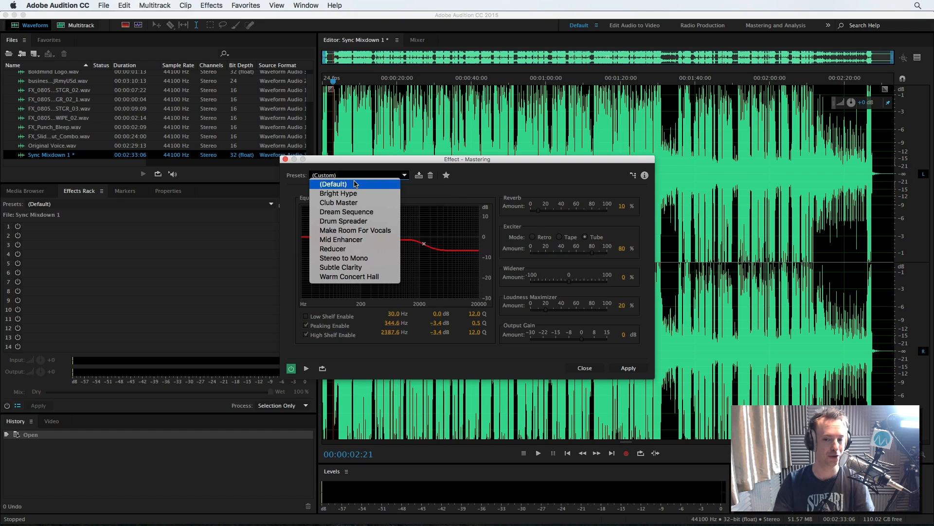
mouse_move(337, 193)
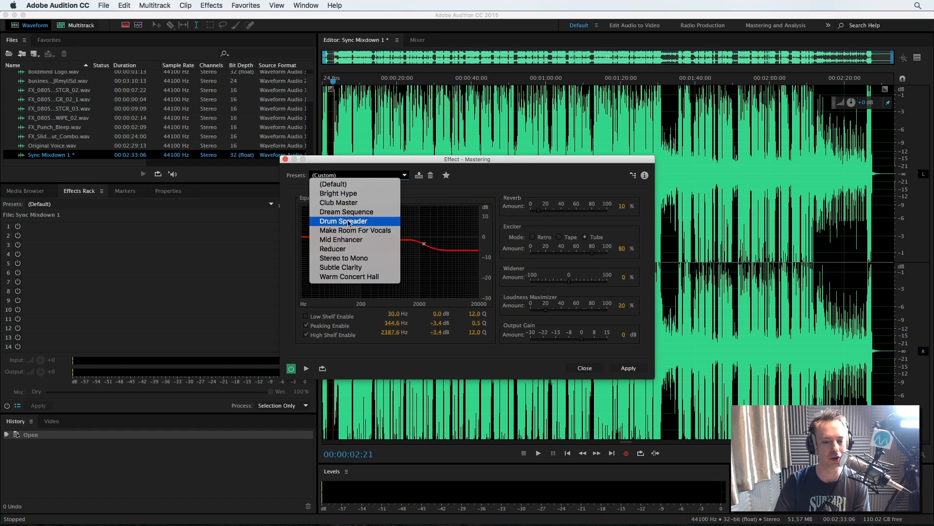
Try the Subtle Clarity preset, then settle on Bright Hype for the Mastering effect
left_click(341, 267)
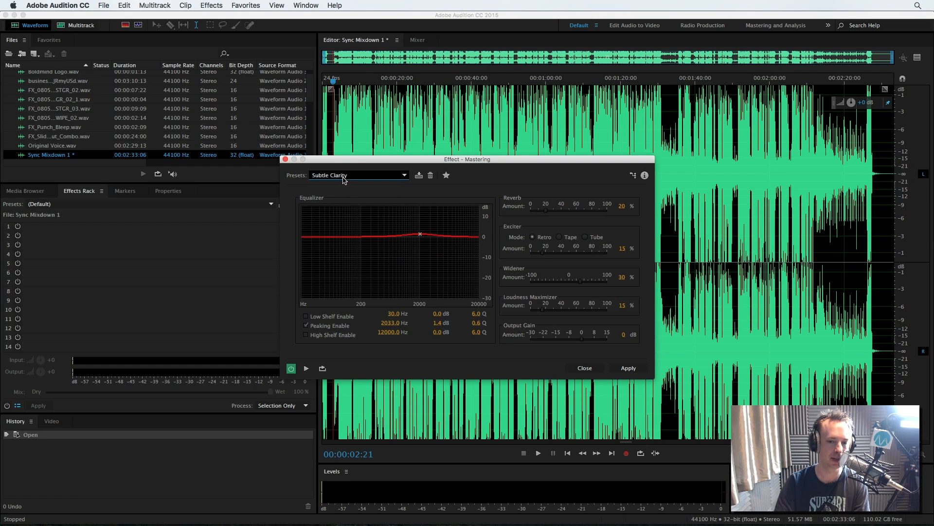
left_click(358, 174)
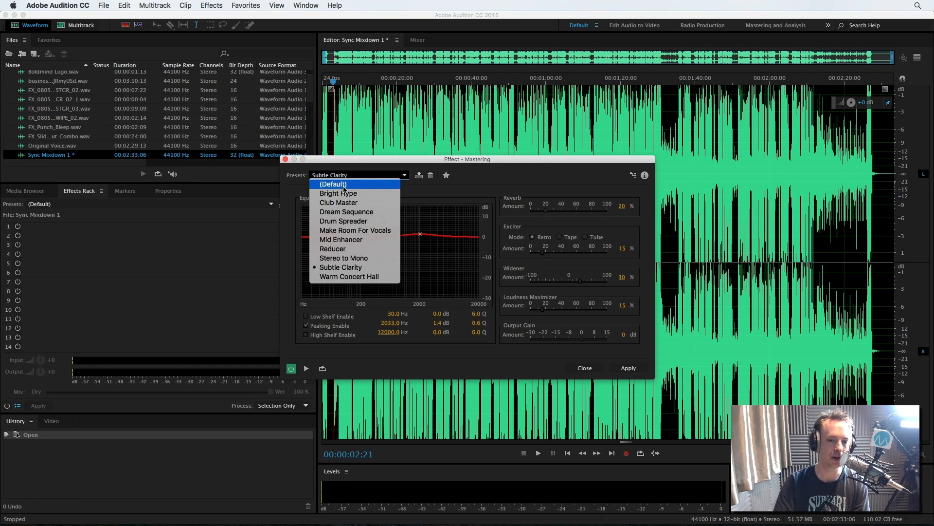
left_click(338, 194)
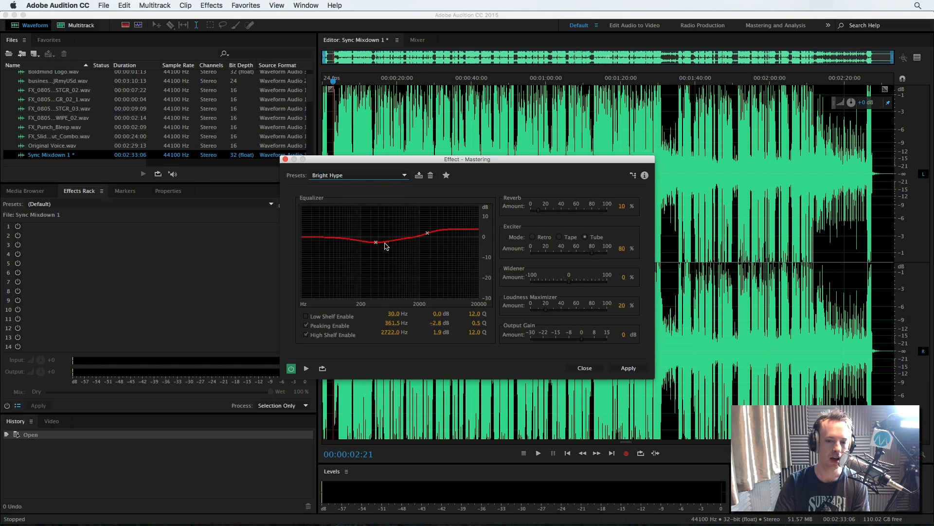
mouse_move(382, 247)
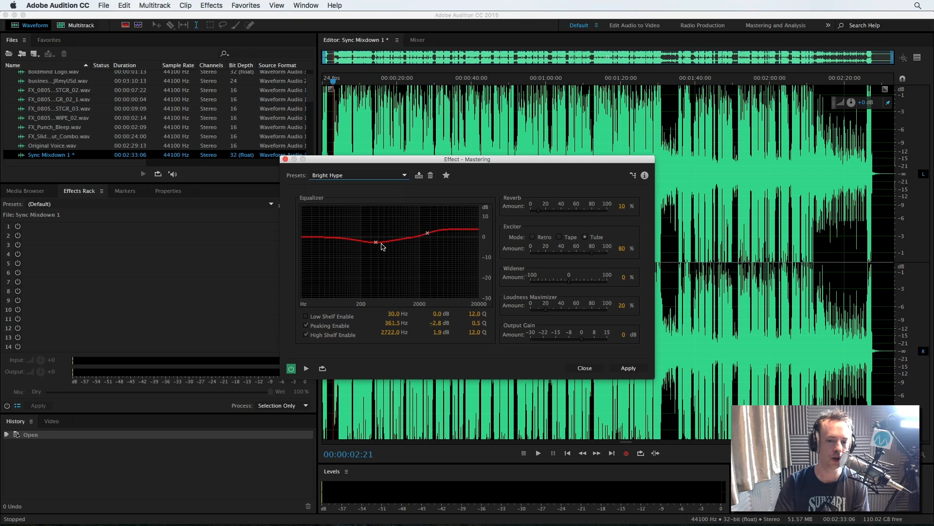
mouse_move(434, 244)
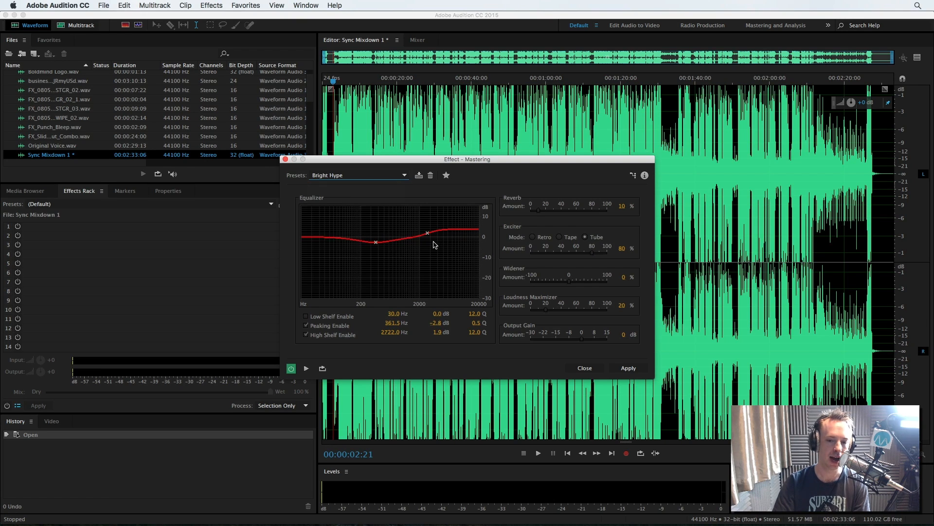
mouse_move(432, 242)
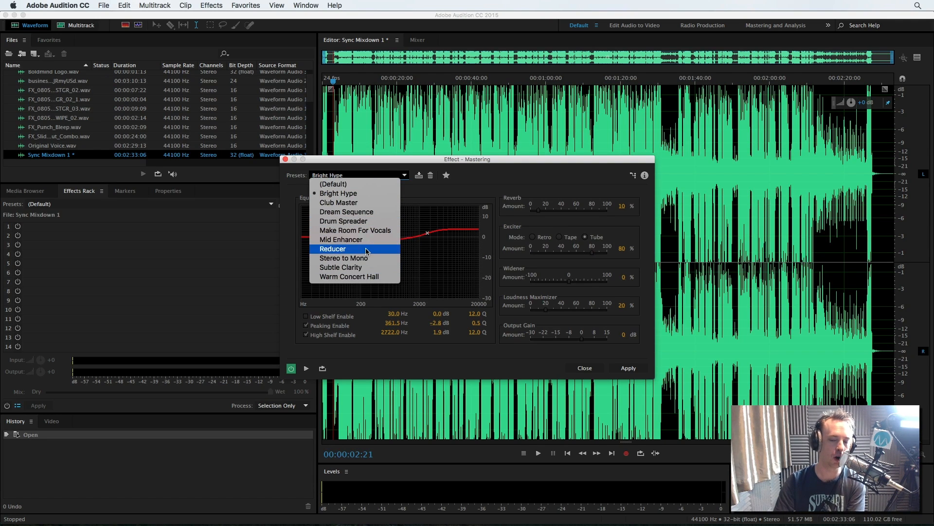
left_click(338, 194)
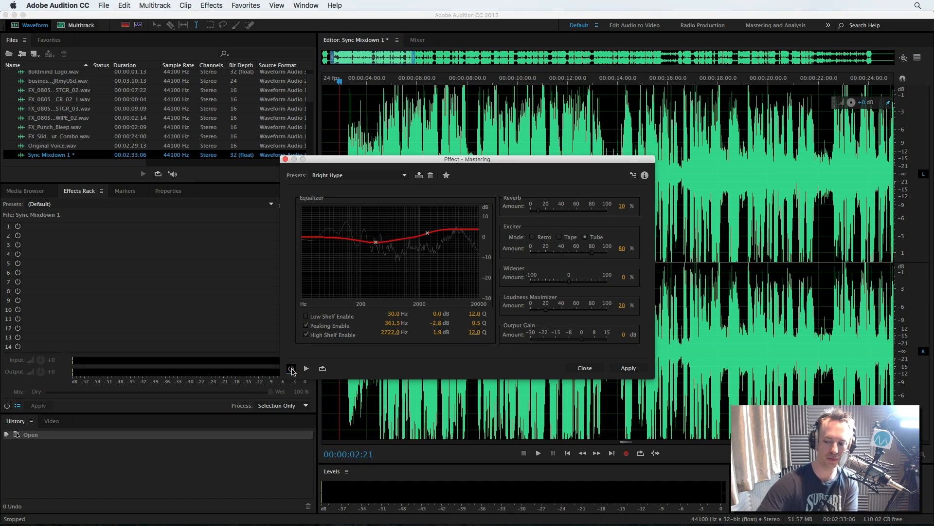
Compare the effect on and off, then lower the EQ high shelf to about −1.8 dB
left_click(306, 368)
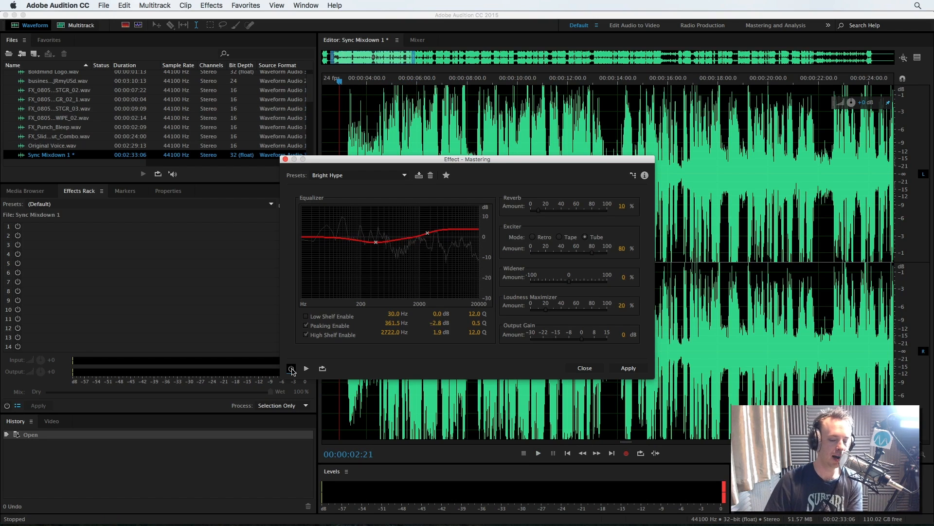
left_click(305, 368)
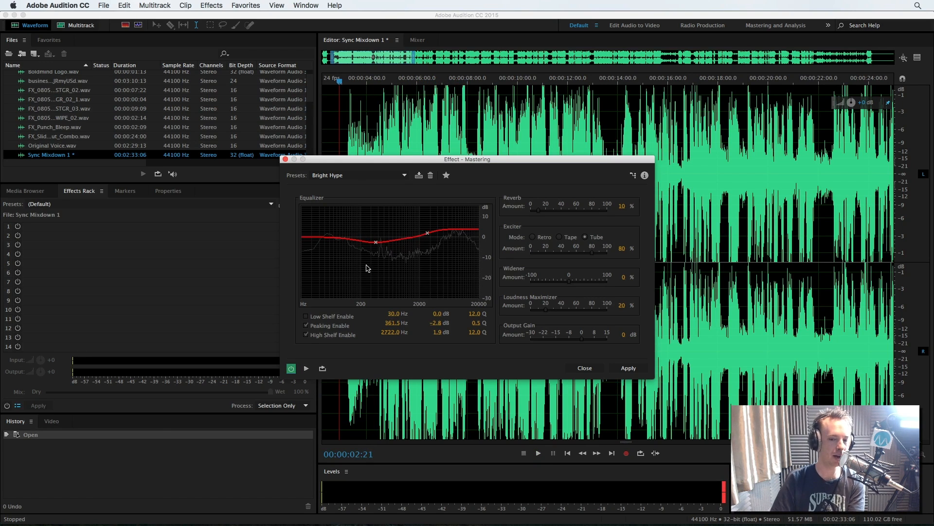
left_click(427, 233)
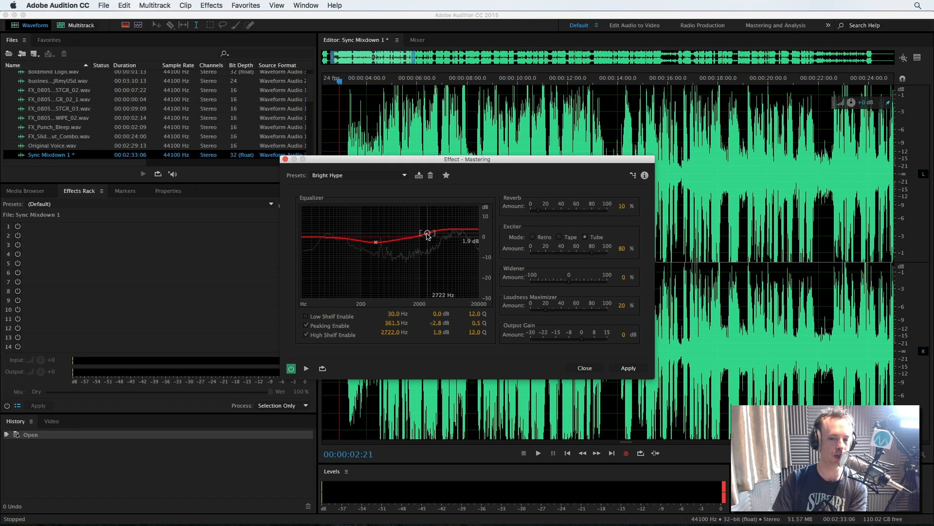
left_click_drag(426, 233, 427, 238)
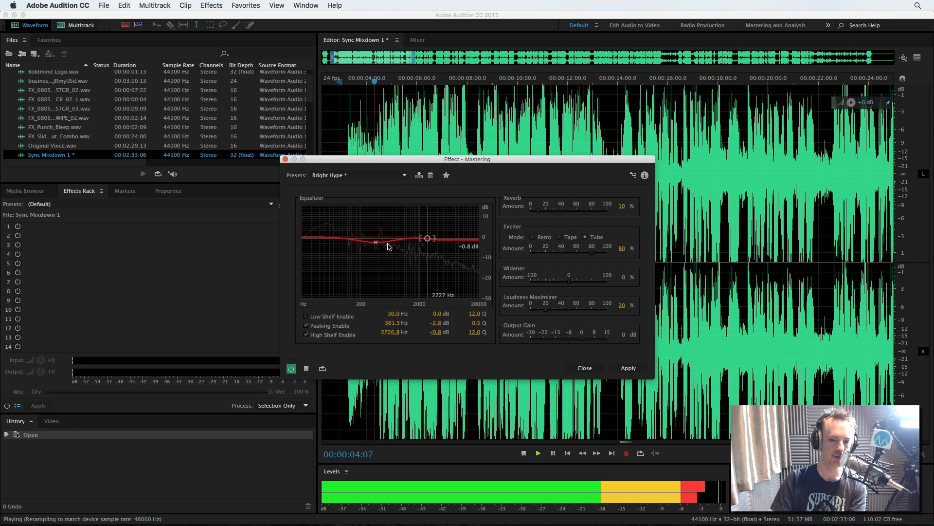
left_click_drag(427, 238, 427, 241)
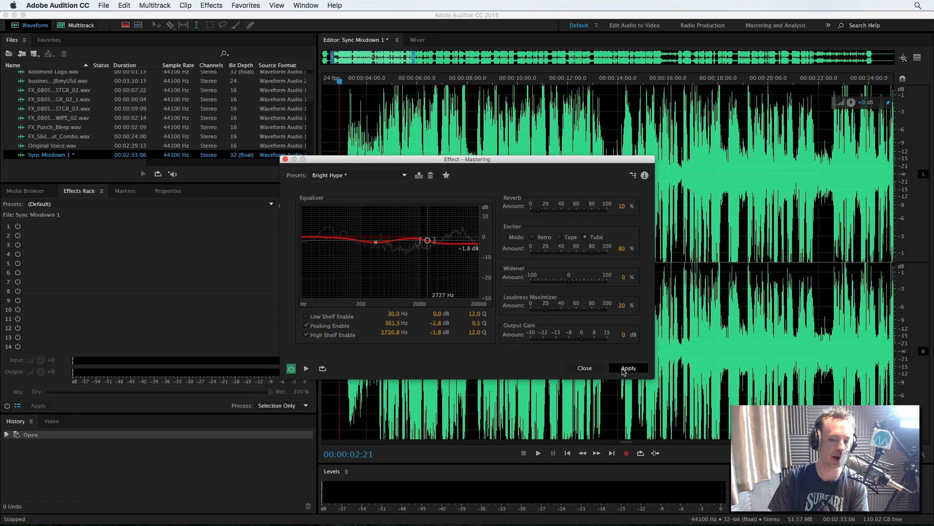
Apply the modified Bright Hype mastering to the whole Sync Mixdown 1 file
left_click(627, 368)
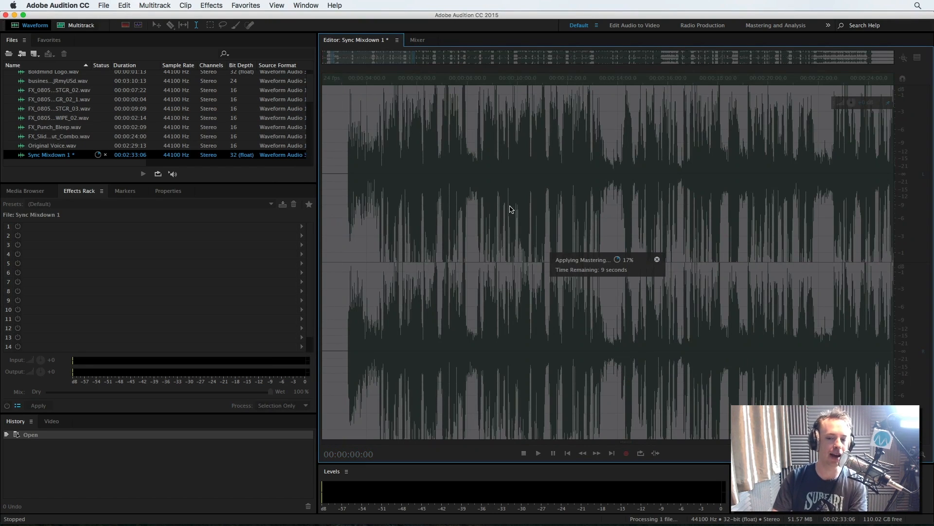
mouse_move(509, 223)
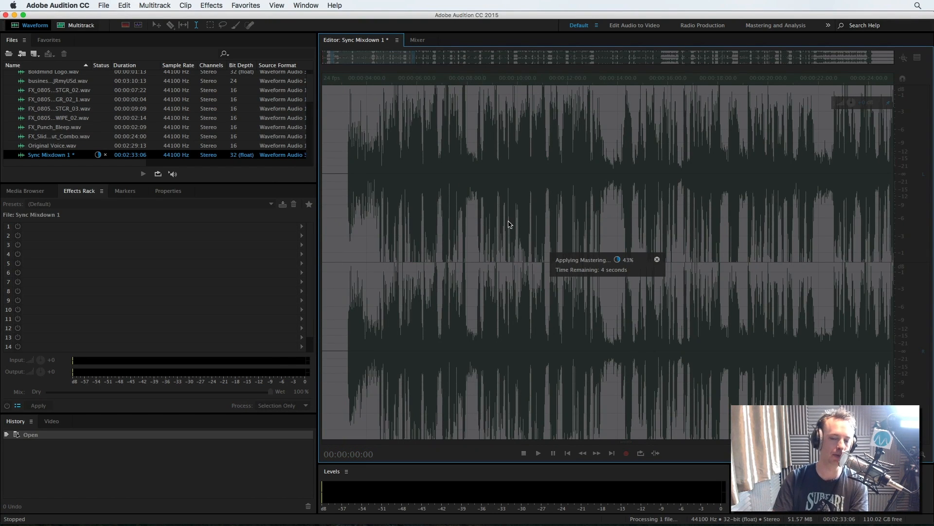
mouse_move(581, 83)
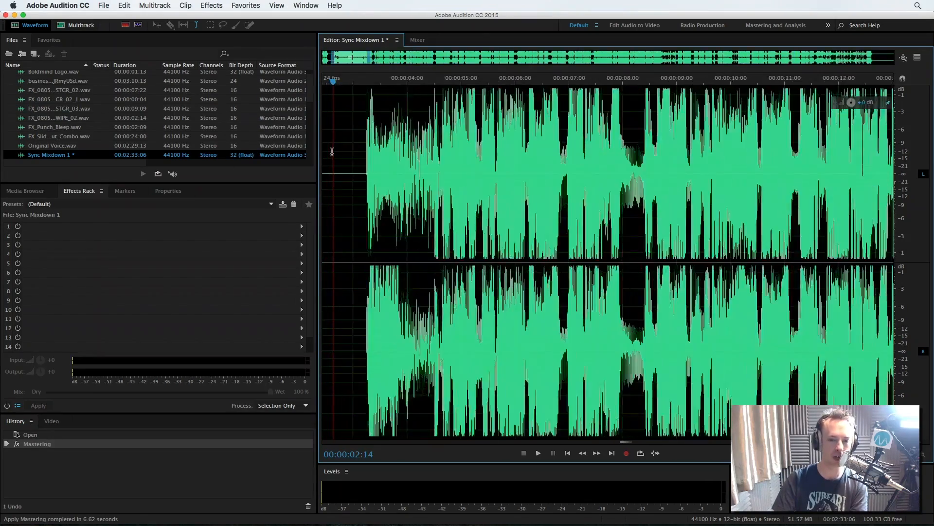
left_click(536, 453)
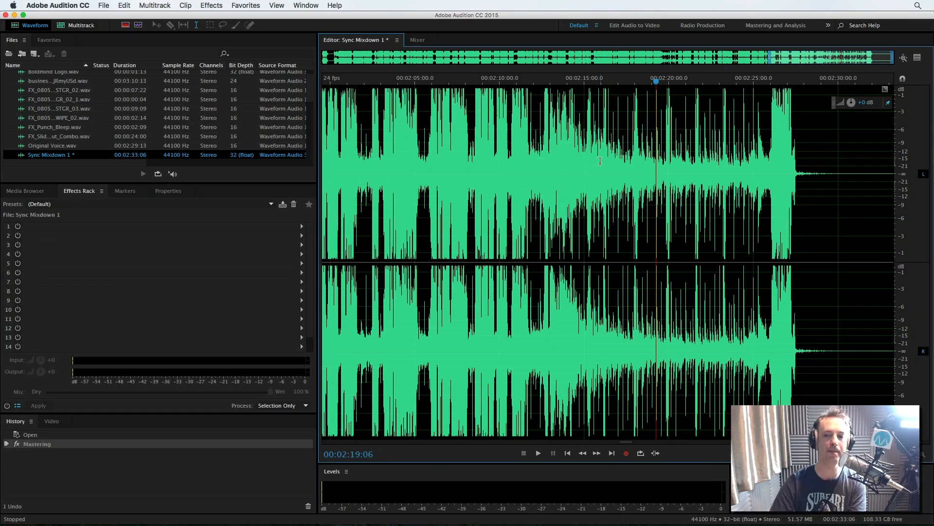
left_click(537, 453)
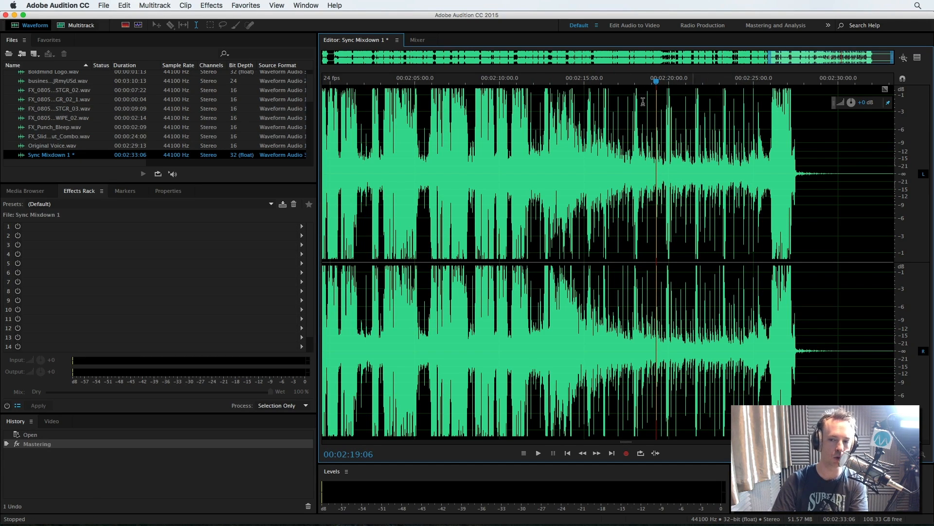
mouse_move(683, 138)
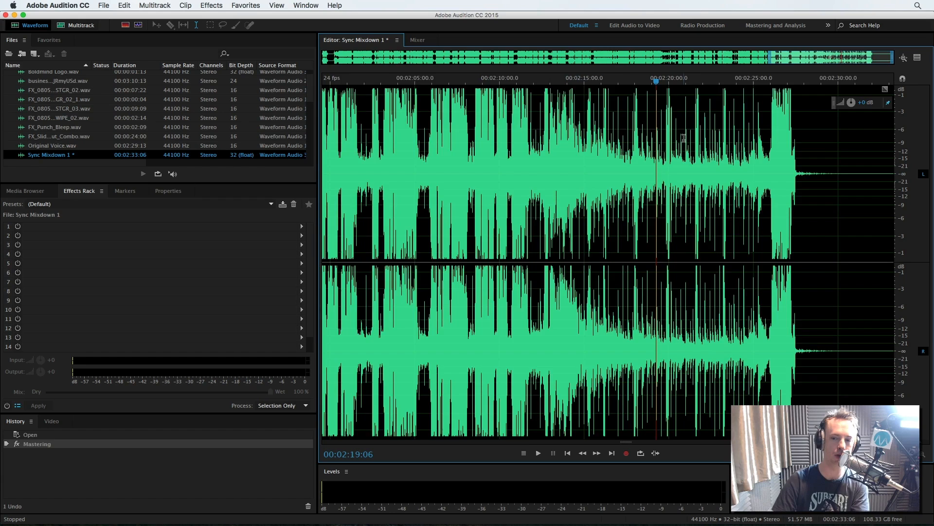